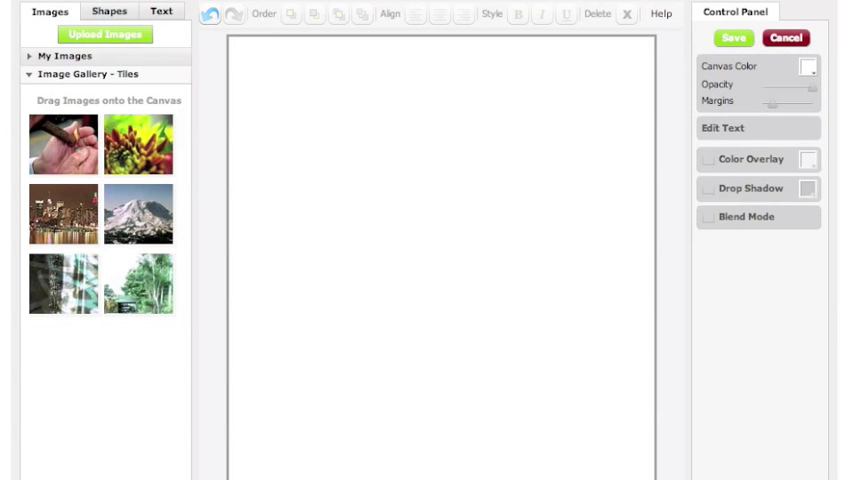
mouse_move(582, 128)
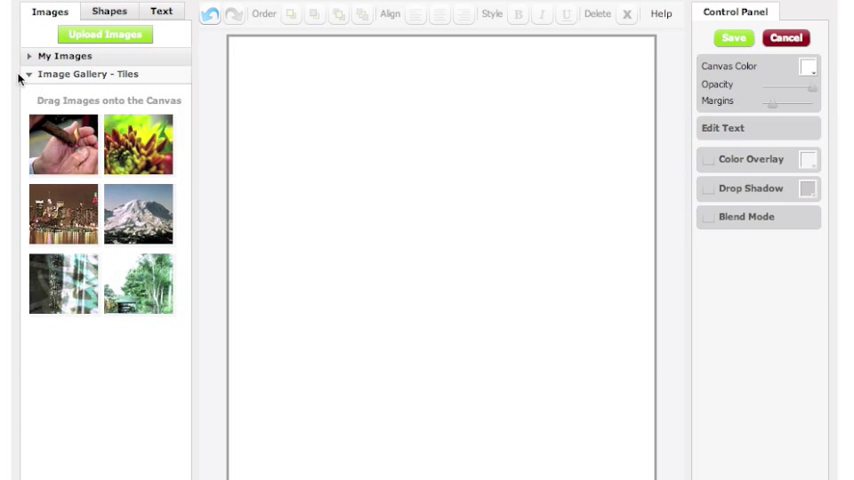
mouse_move(77, 78)
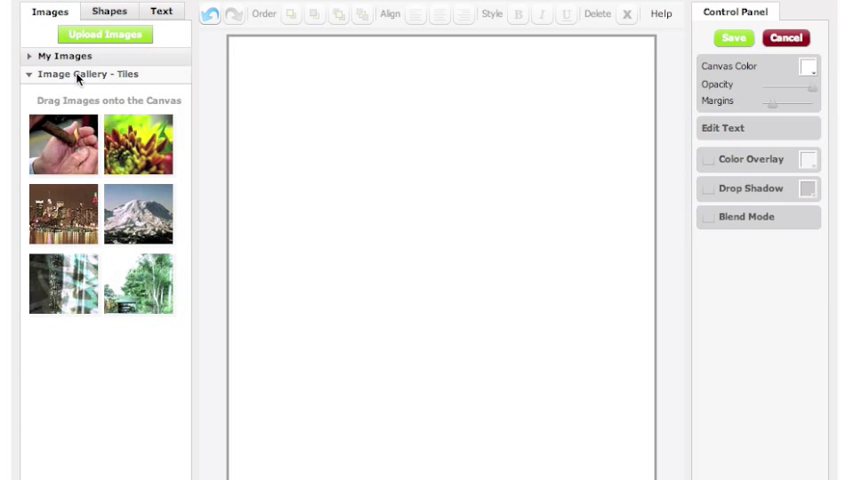
- Place and delete the cigar photo, then fill the canvas background with orange
left_click_drag(62, 144, 356, 163)
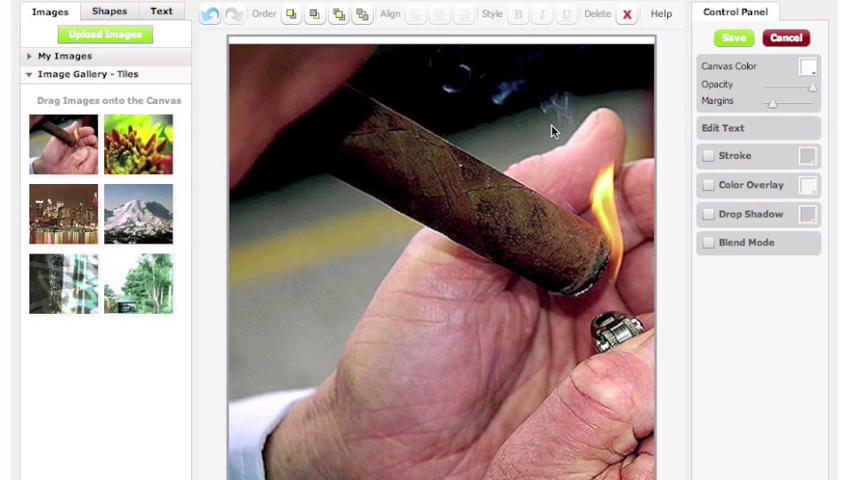
left_click(626, 14)
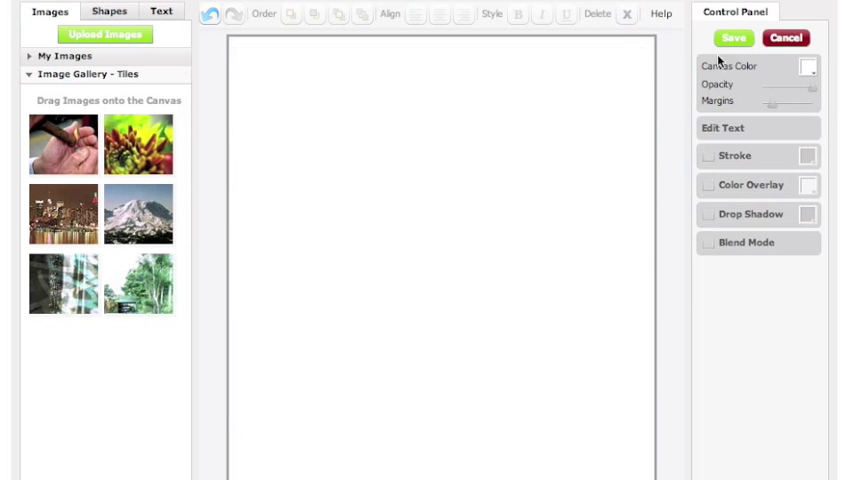
left_click(807, 66)
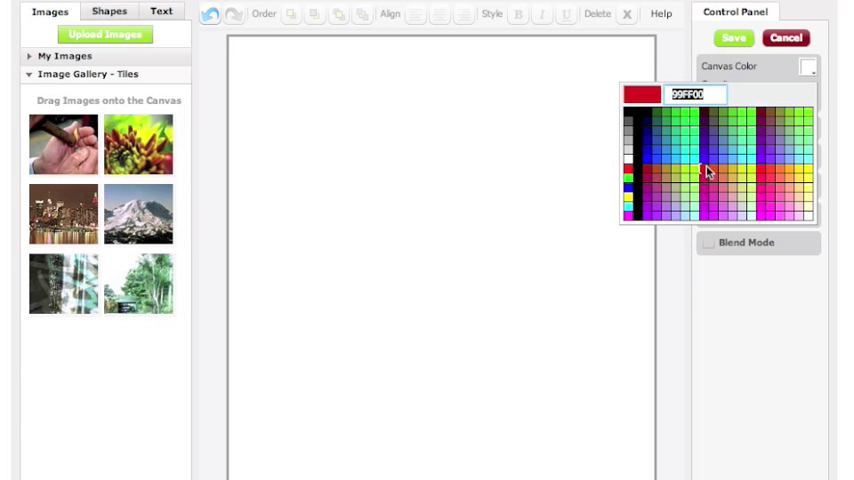
left_click(708, 172)
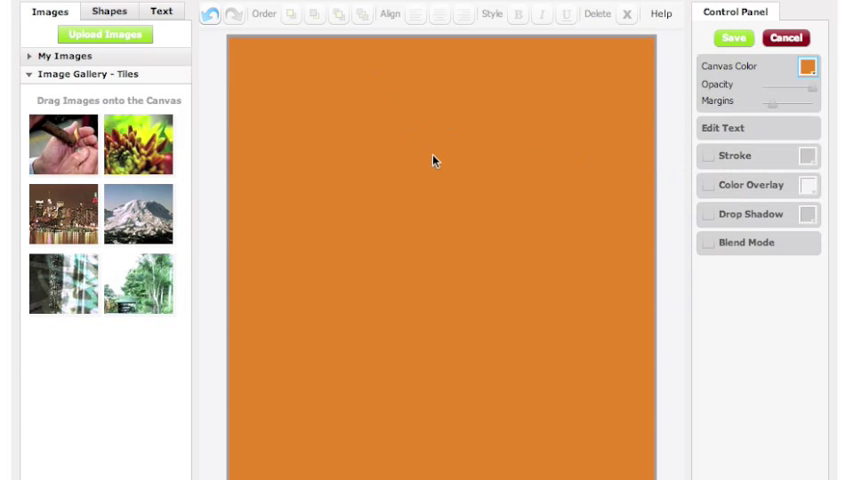
mouse_move(129, 144)
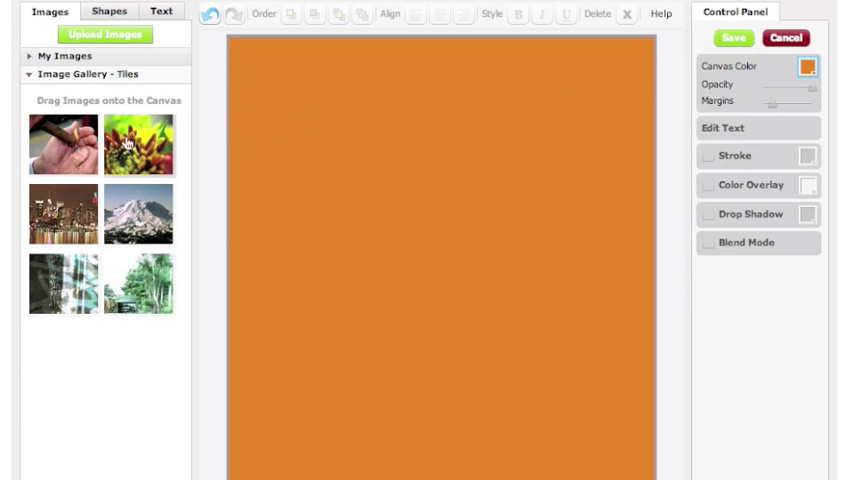
- Put the cigar photo back over the orange canvas and bring up the shapes list
left_click_drag(62, 144, 512, 300)
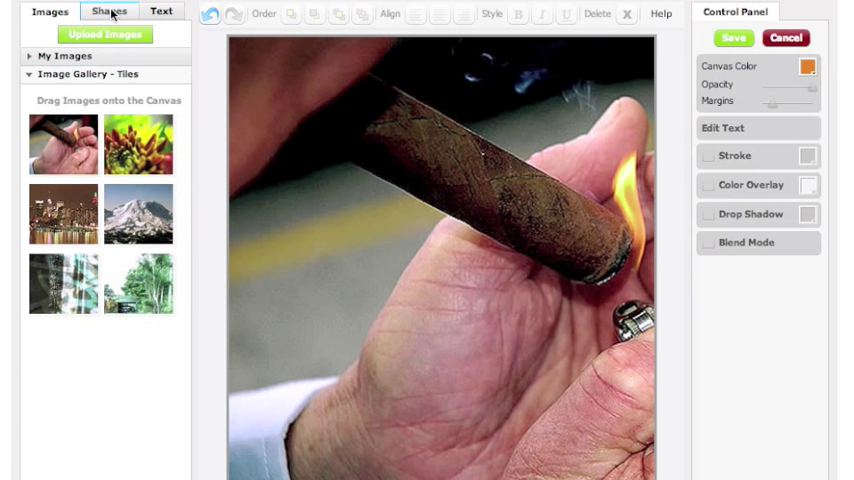
left_click(161, 11)
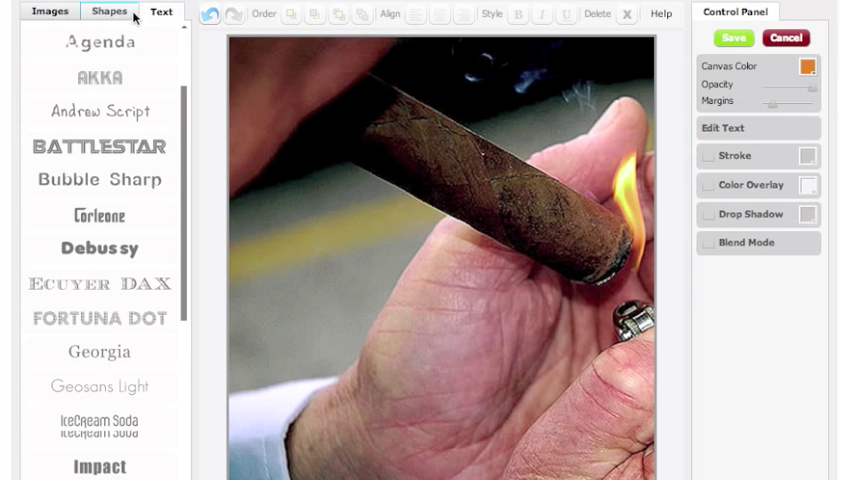
left_click(107, 11)
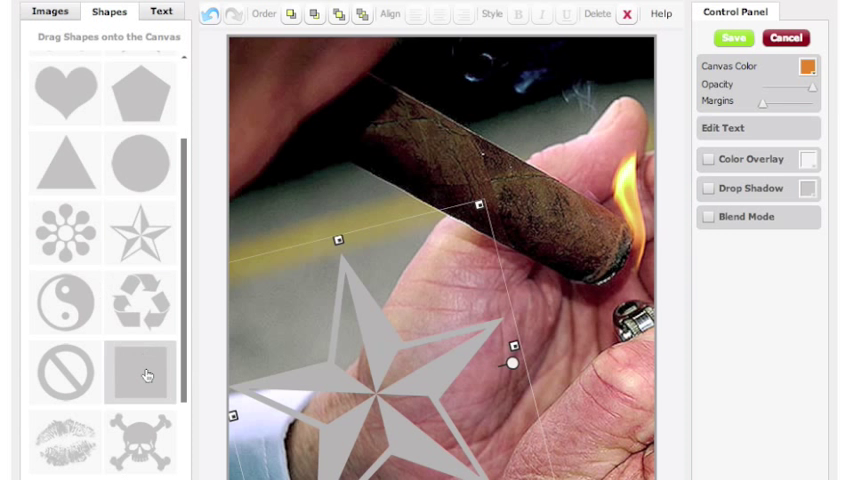
- Stretch a grey square shape across the top of the cover above the photo
left_click_drag(140, 372, 350, 165)
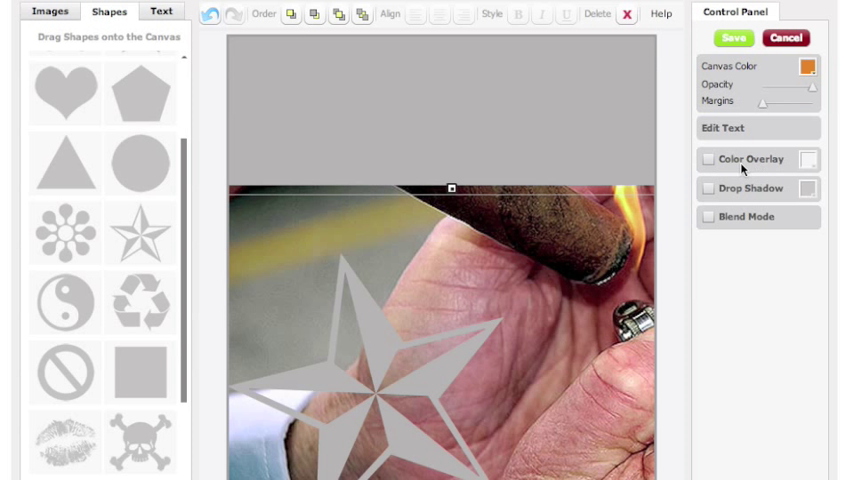
- Turn on Color Overlay for the top rectangle and tint it purple
left_click(700, 159)
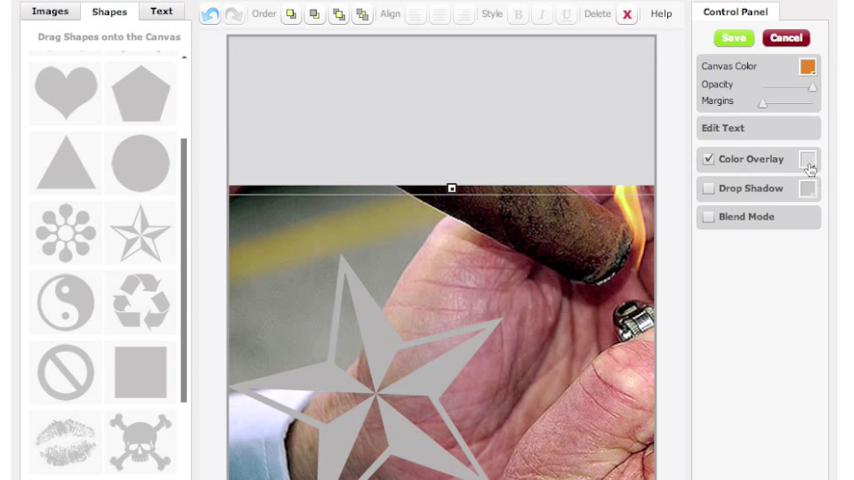
left_click(807, 159)
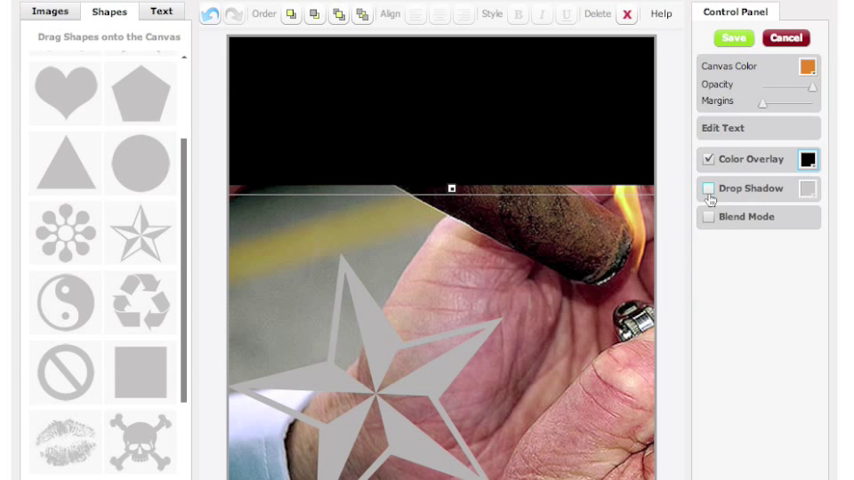
left_click(808, 159)
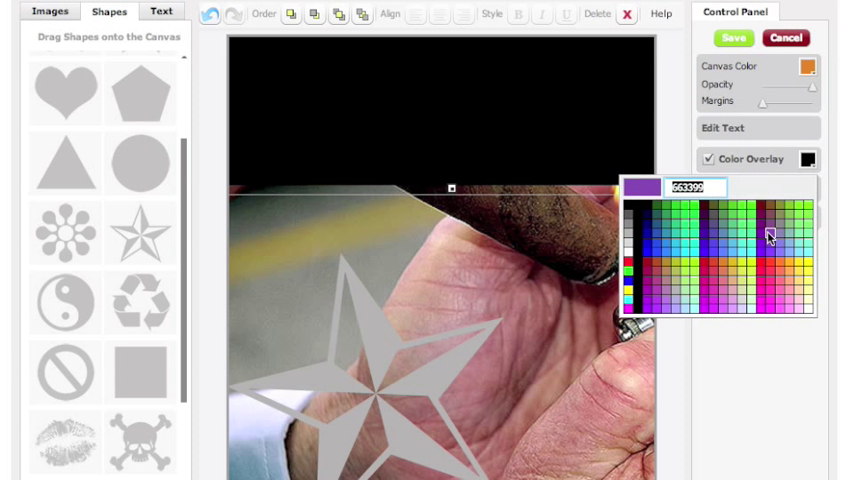
left_click(768, 235)
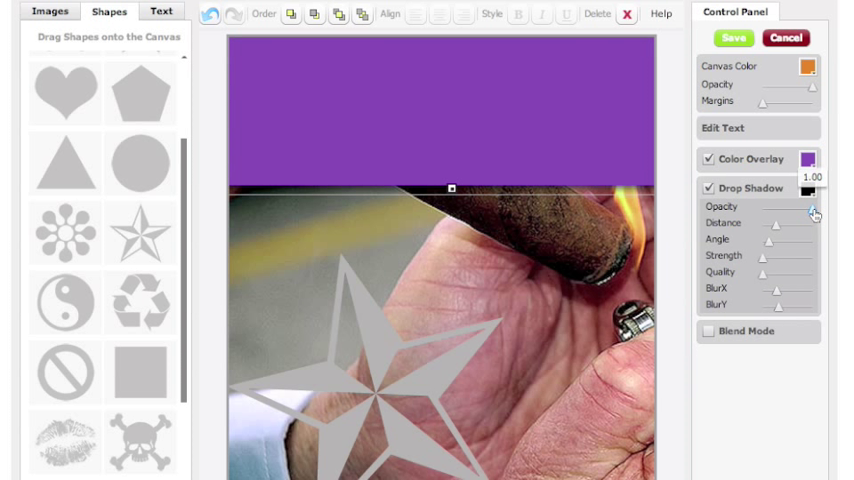
- Try a drop shadow on the rectangle, remove it, and enable Blend Mode
left_click_drag(815, 214, 808, 218)
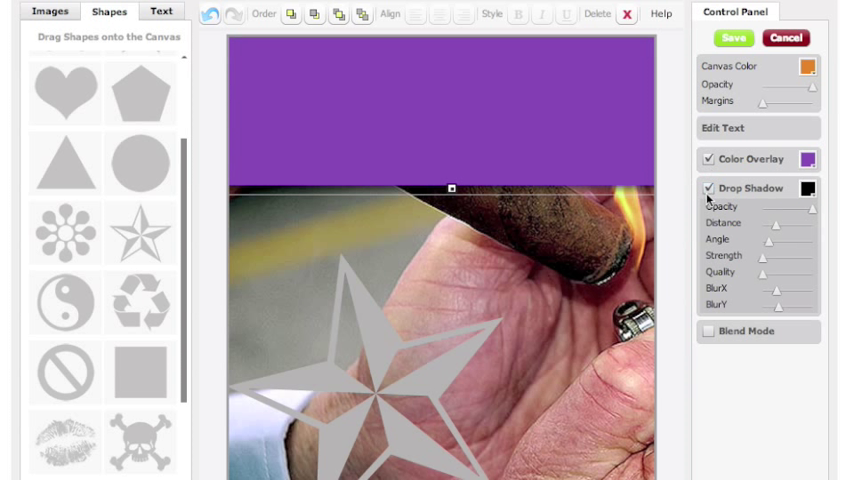
left_click(708, 188)
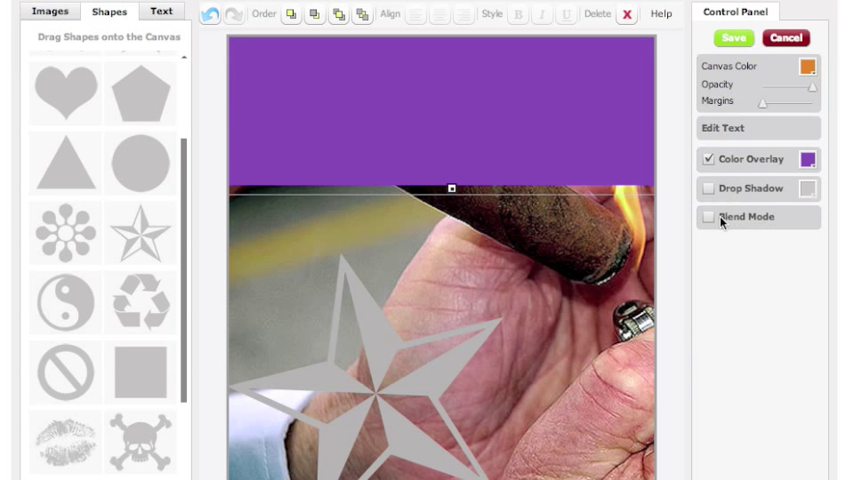
left_click(703, 217)
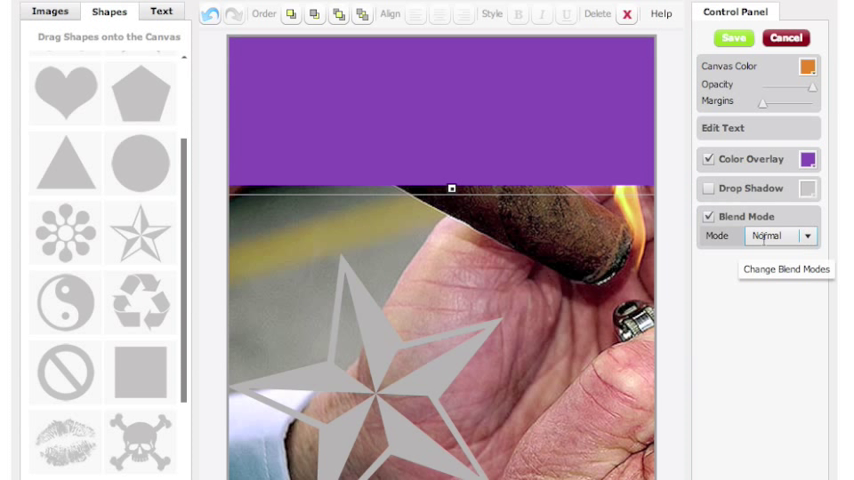
left_click(811, 159)
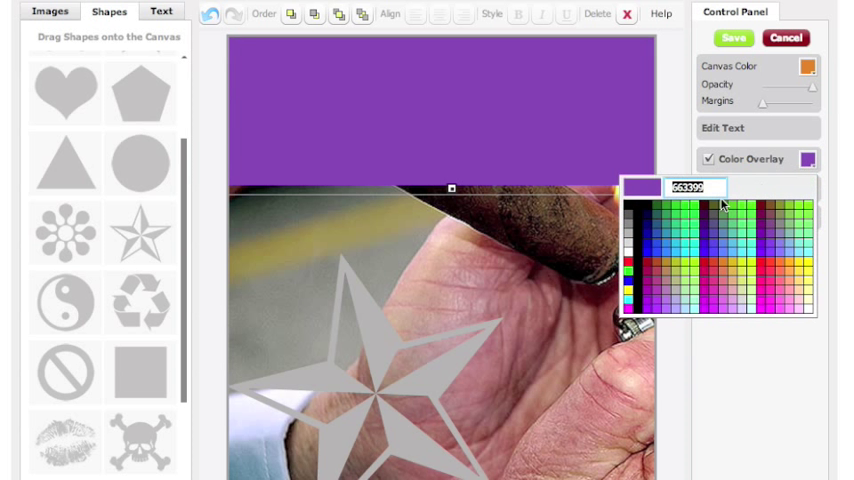
left_click(809, 158)
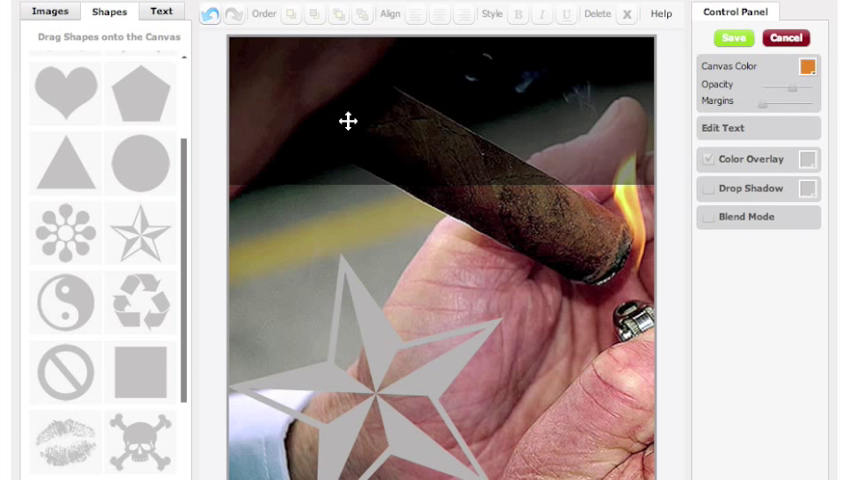
- Add a centre-aligned text box reading 'OpenZine' over the dark top band
left_click(160, 11)
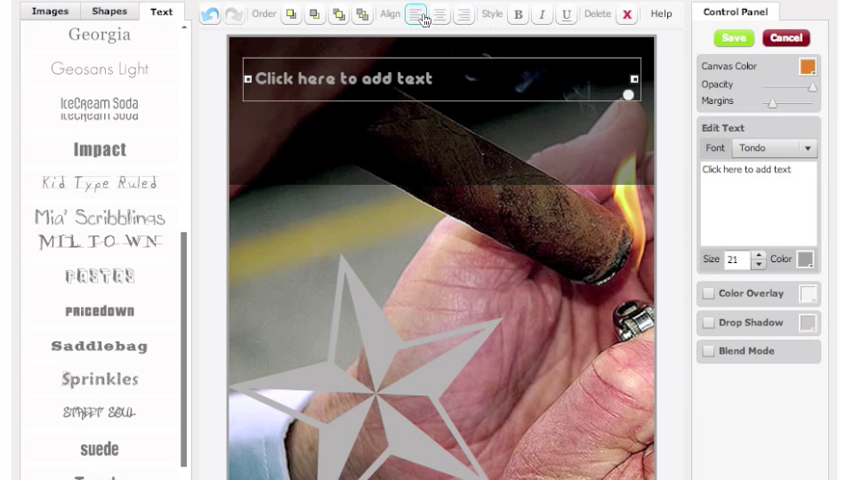
left_click(438, 15)
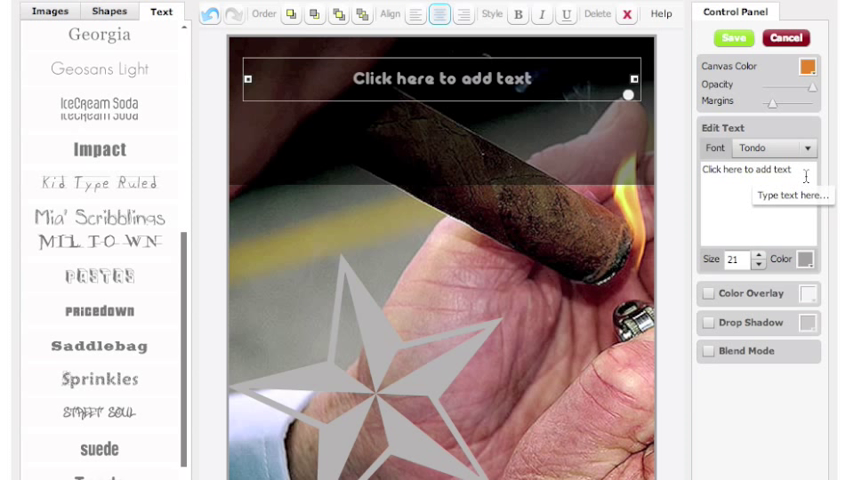
type("o")
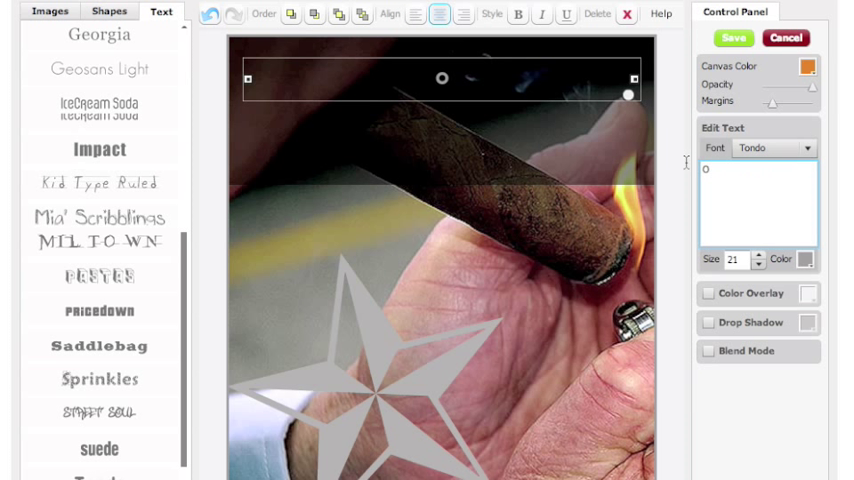
type("OpenZine")
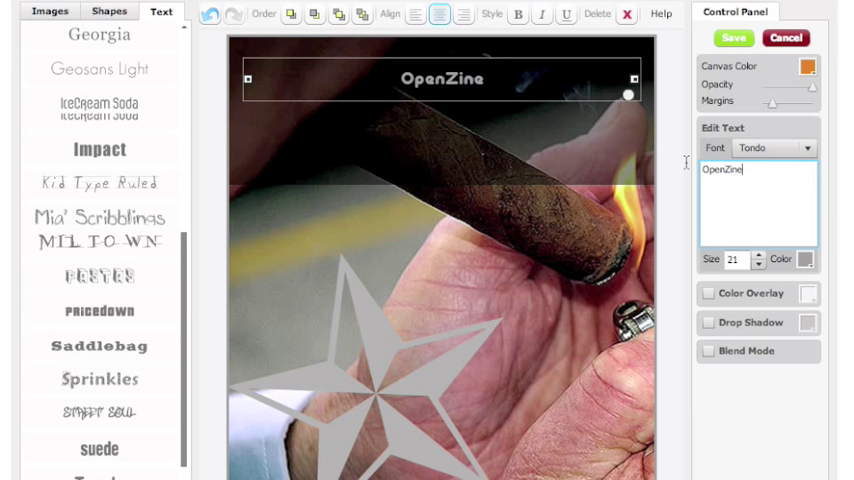
- Raise the OpenZine title size to 82 and colour it orange
left_click(757, 255)
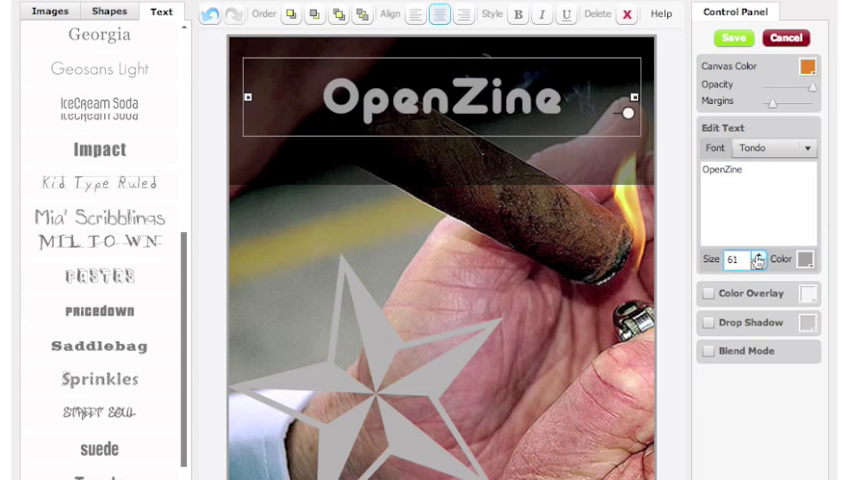
left_click(759, 255)
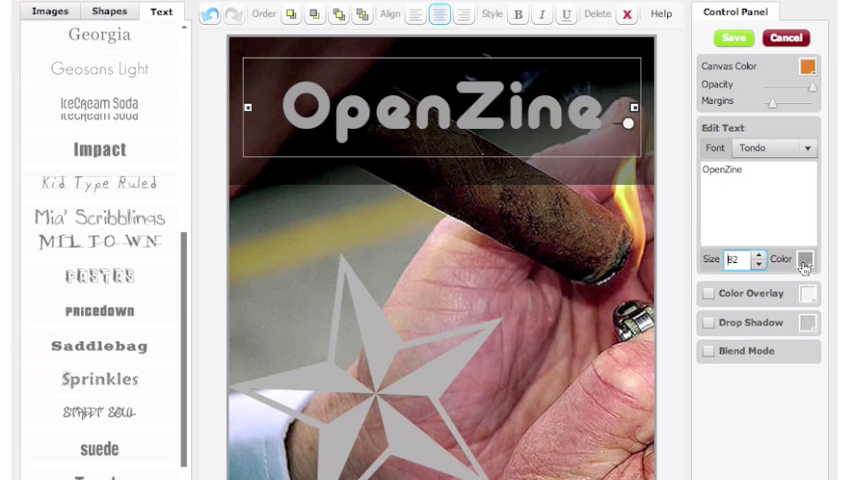
left_click(806, 259)
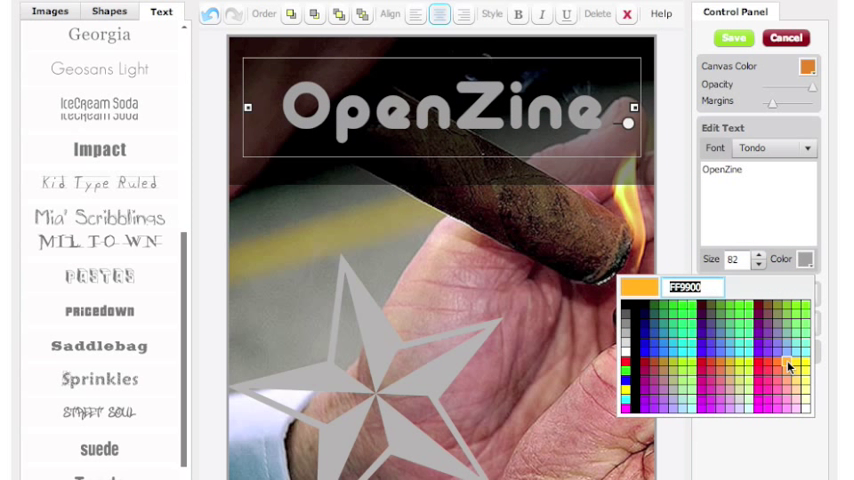
left_click(790, 363)
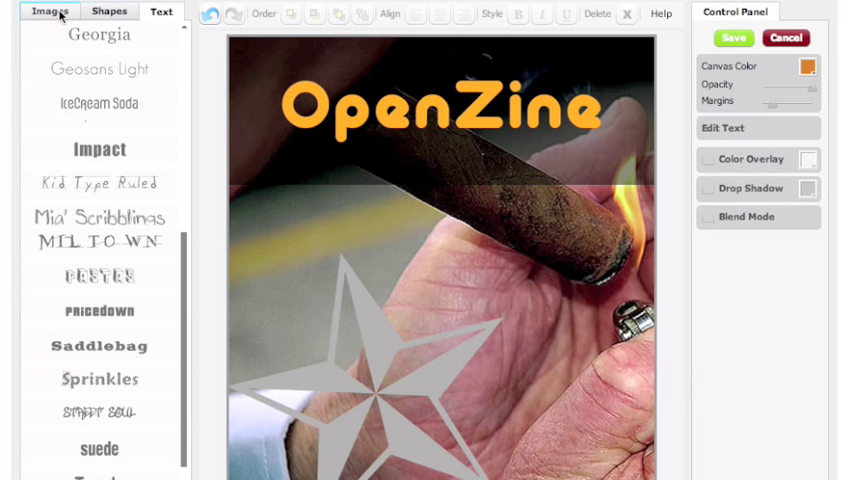
- Enable blending on the cigar photo, try Invert, then settle on Hardlight mode
left_click(50, 11)
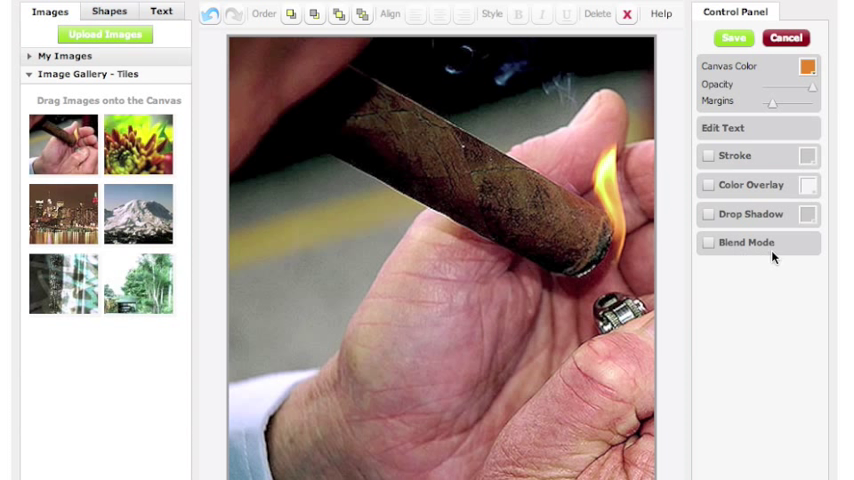
left_click(703, 242)
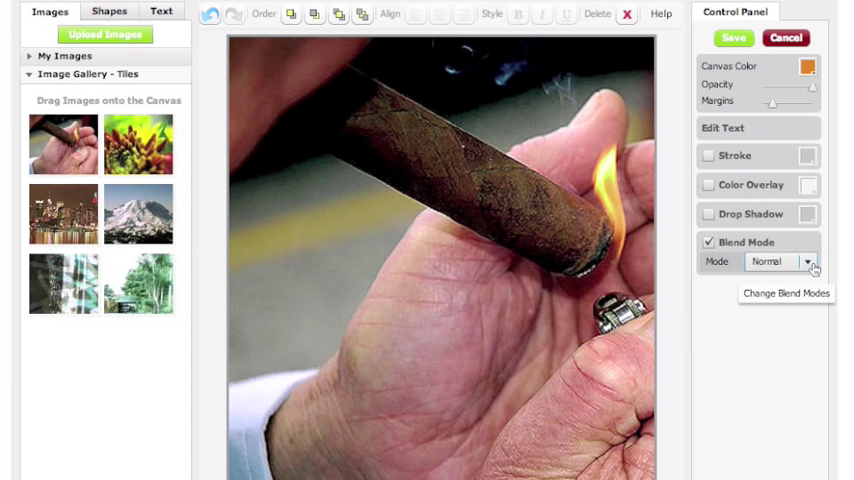
left_click(808, 261)
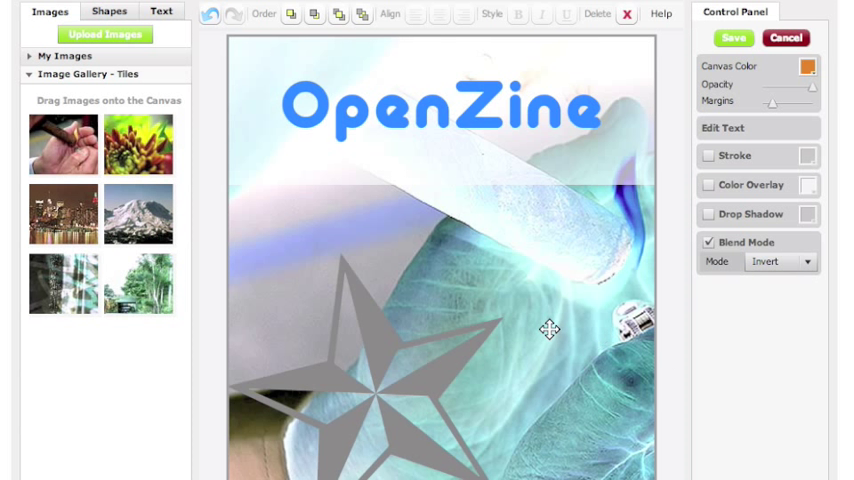
mouse_move(376, 276)
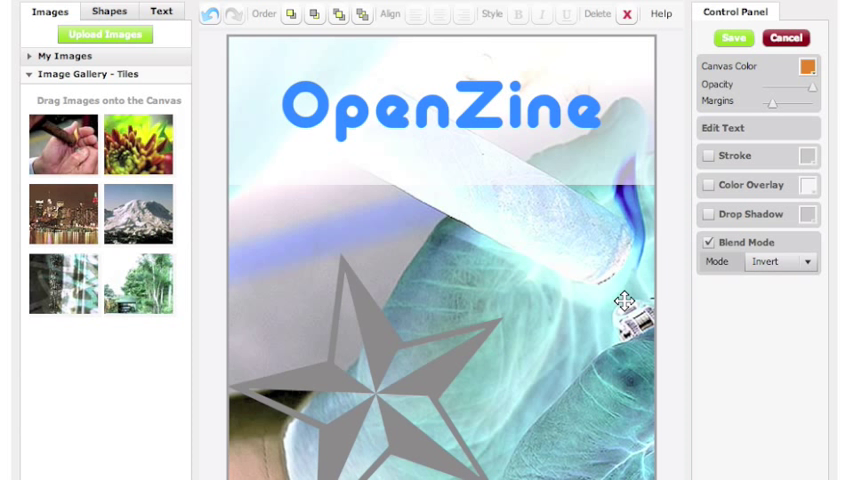
mouse_move(493, 280)
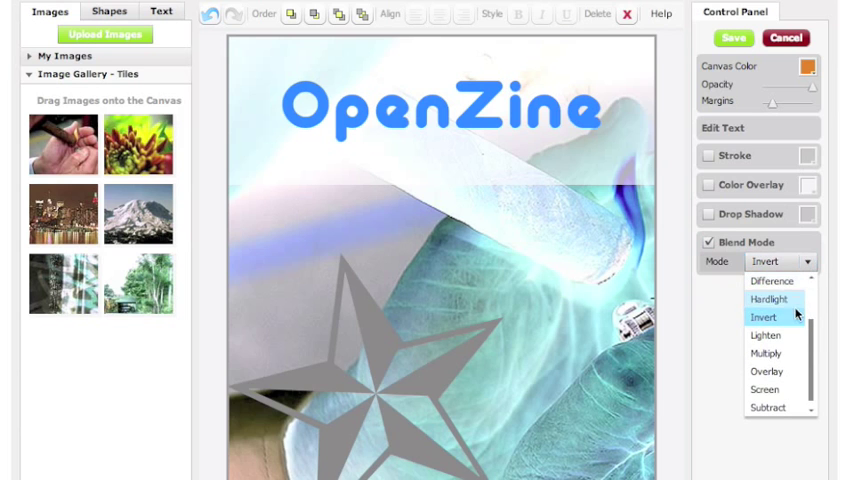
left_click(768, 299)
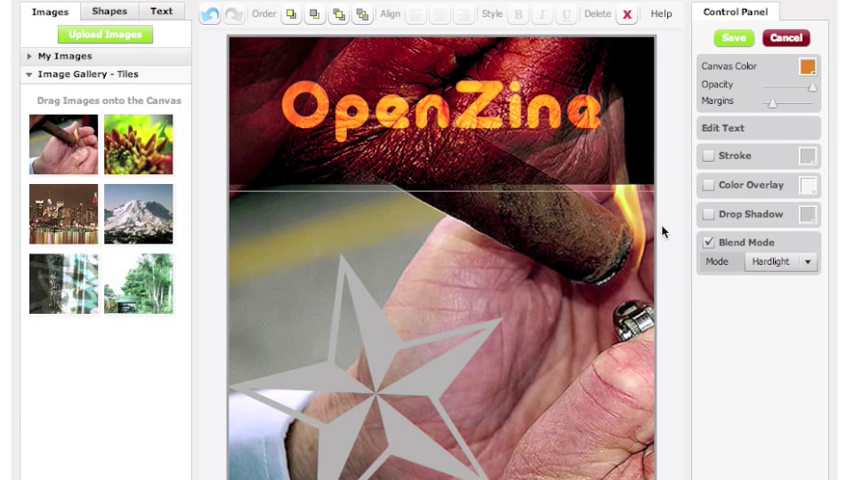
- Give the star an orange FF9900 colour overlay and Multiply blend mode
left_click(109, 11)
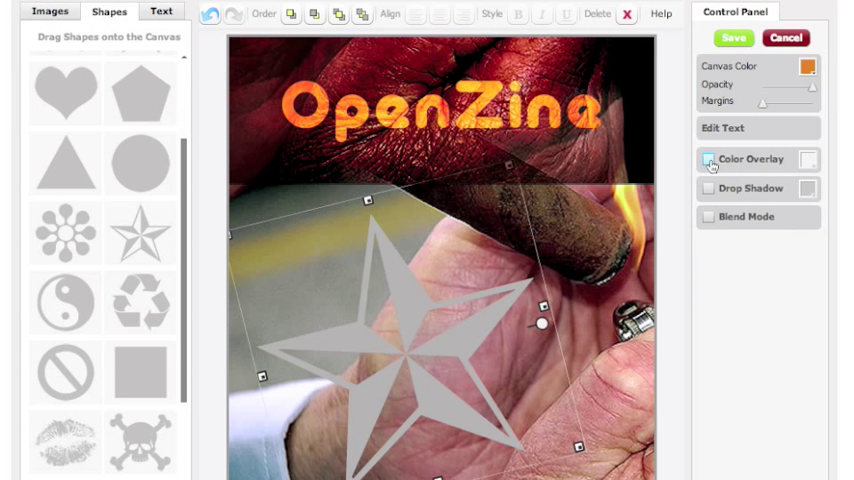
left_click(710, 159)
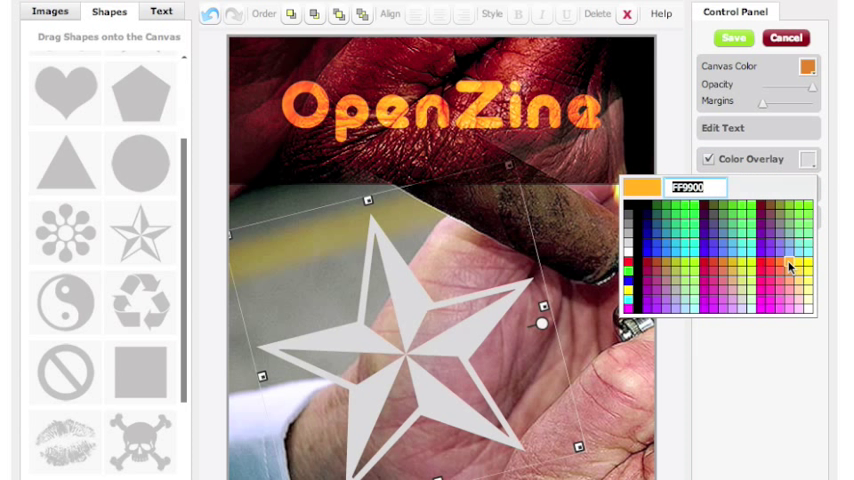
left_click(790, 262)
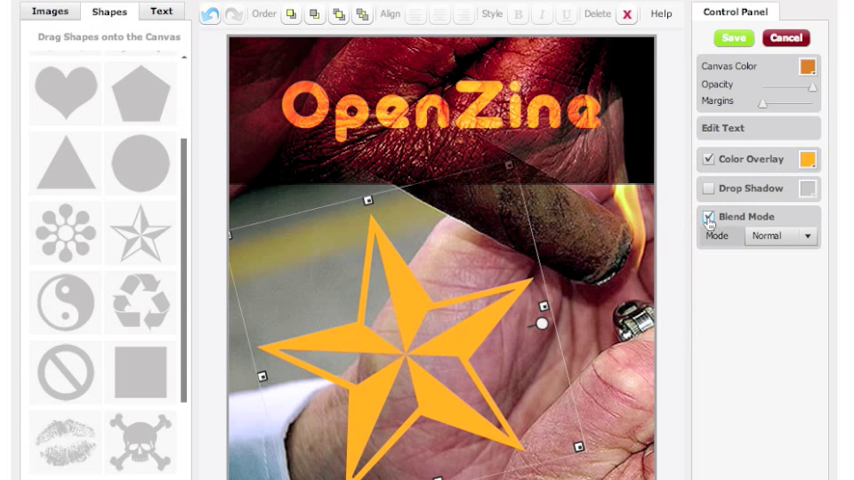
left_click(781, 233)
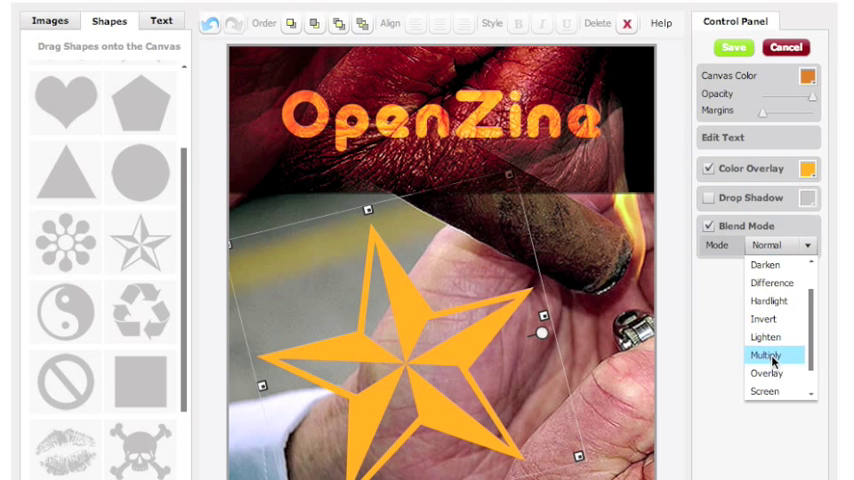
left_click(767, 354)
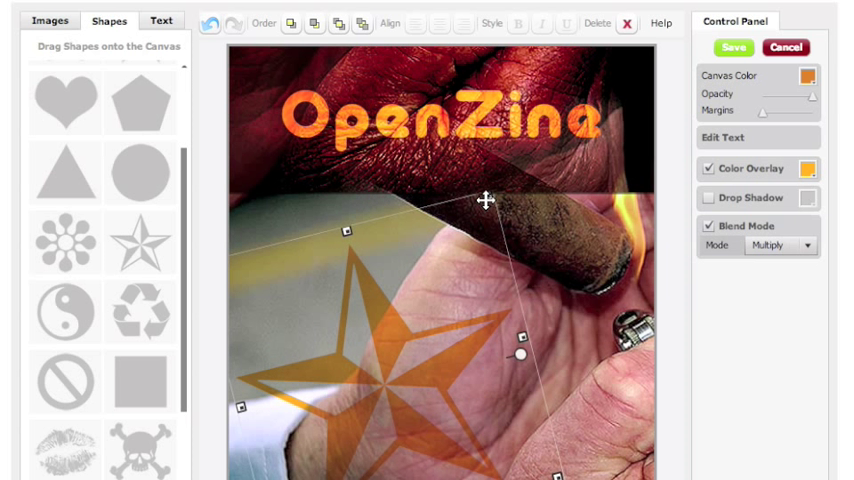
mouse_move(692, 380)
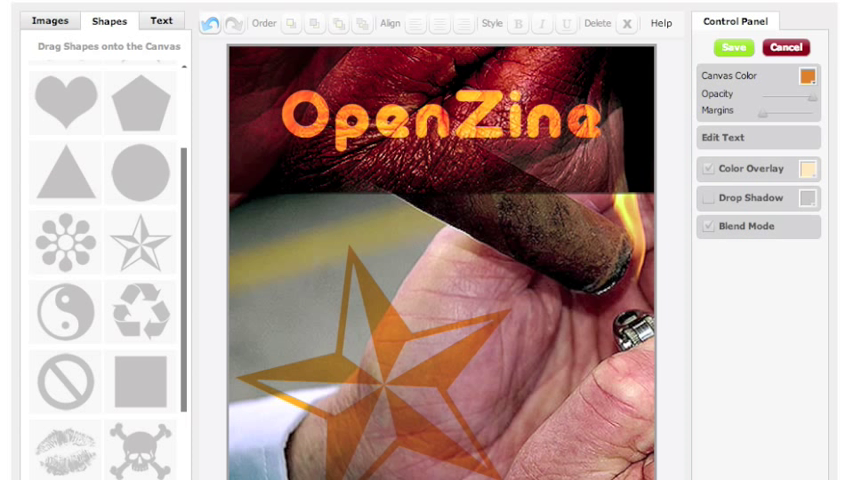
- Open the banner design and lay the highway photo across its full width
left_click(49, 20)
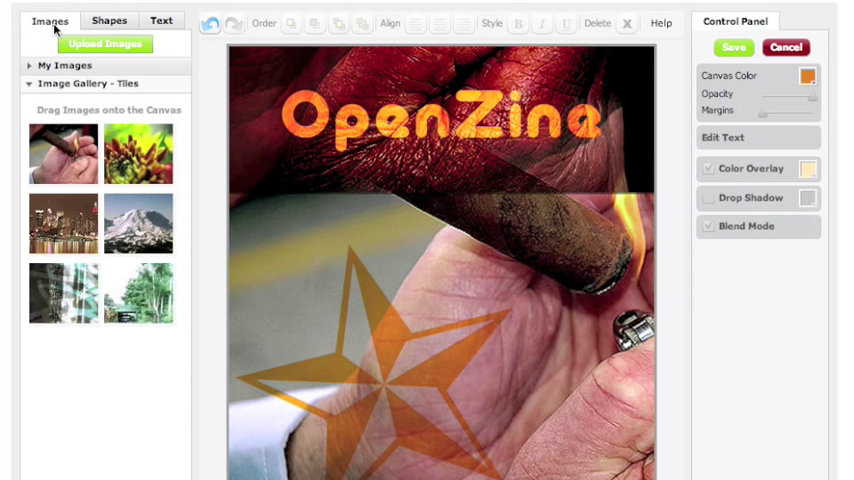
mouse_move(105, 46)
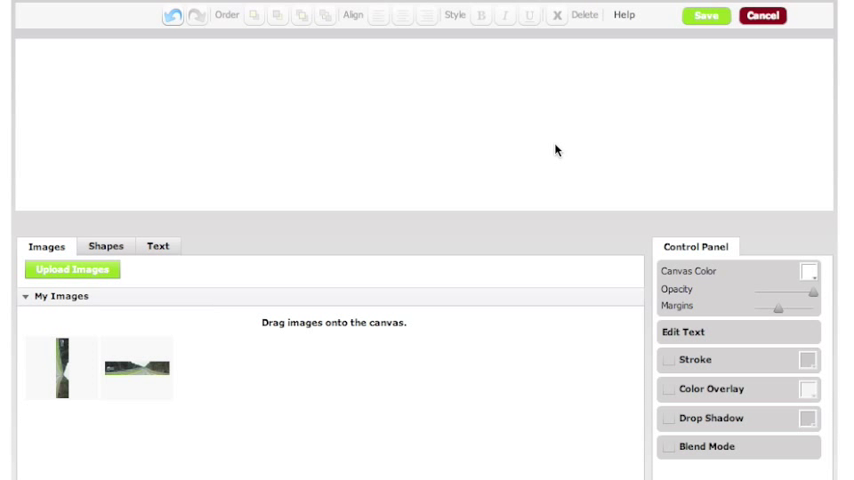
mouse_move(434, 168)
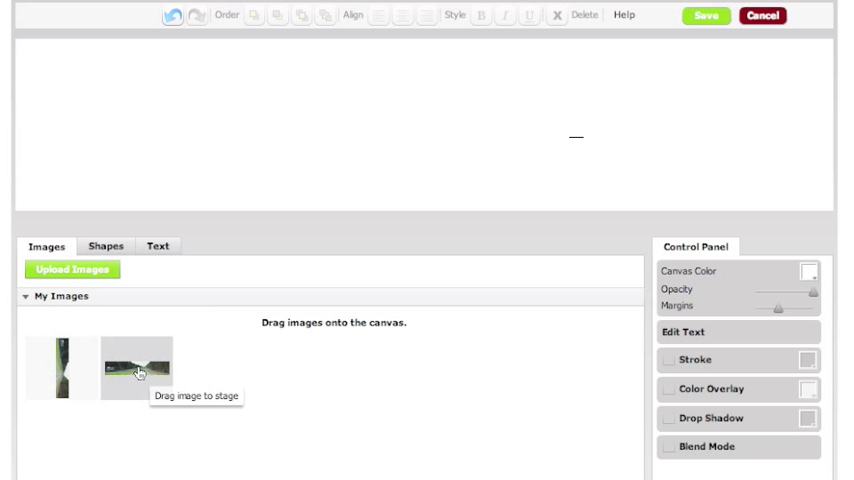
mouse_move(86, 100)
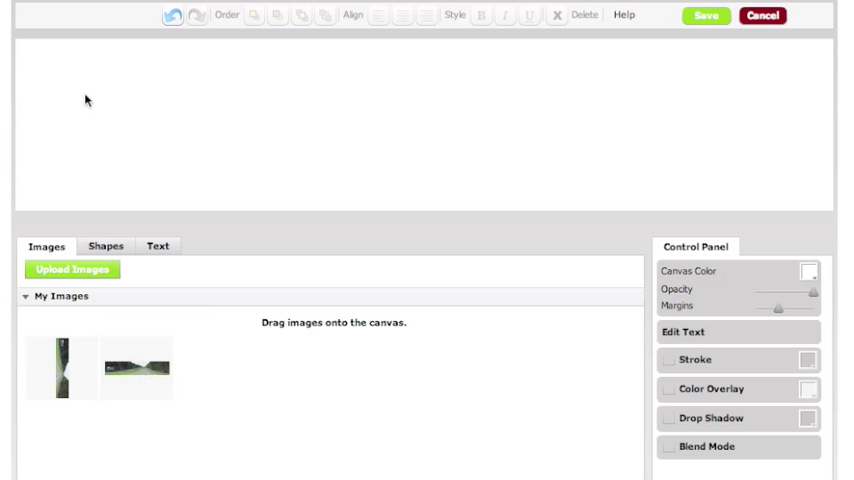
mouse_move(536, 216)
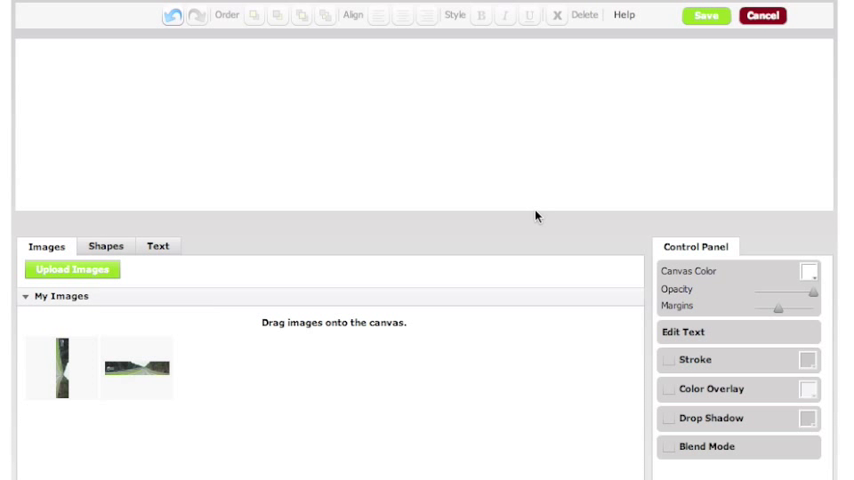
mouse_move(148, 378)
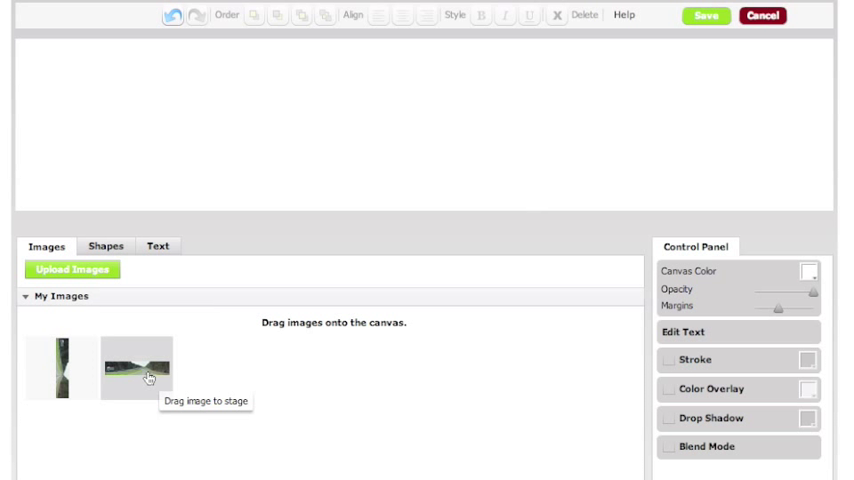
left_click_drag(137, 368, 450, 140)
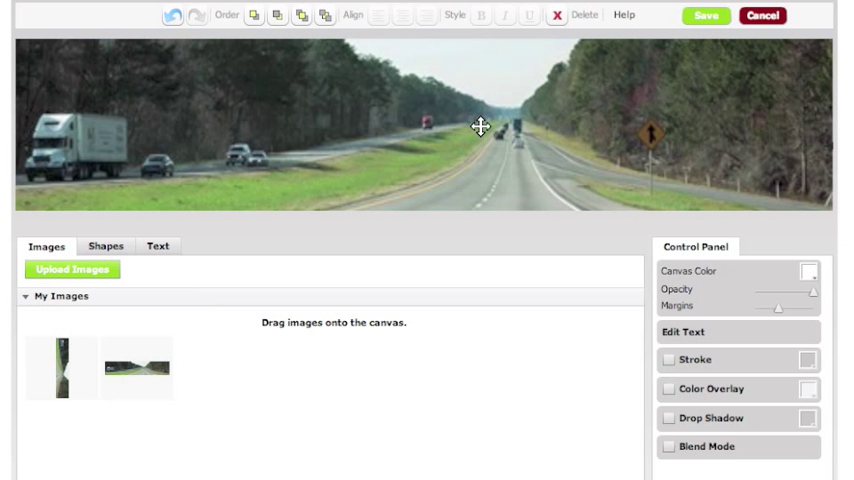
mouse_move(600, 116)
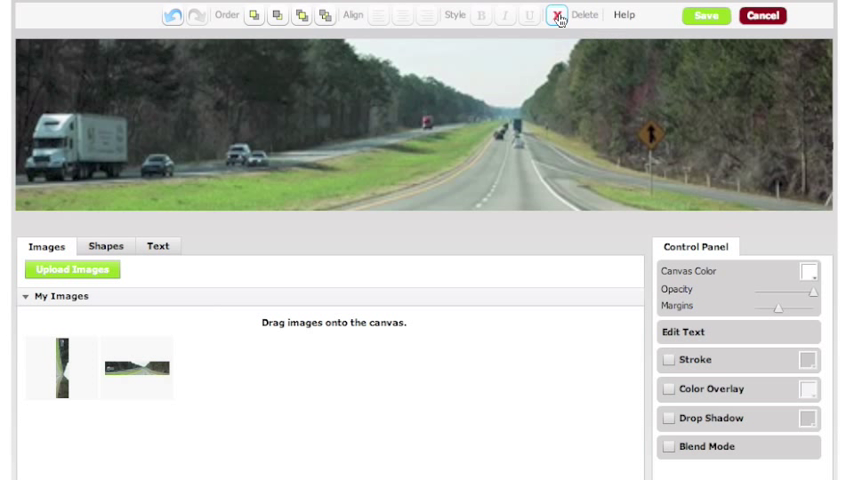
- Swap in the upright highway image and rotate it 90° across the banner
left_click(556, 15)
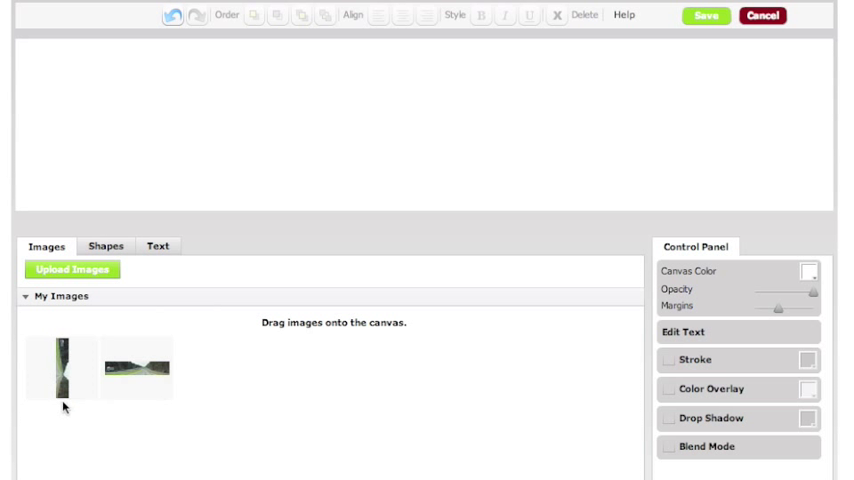
mouse_move(61, 372)
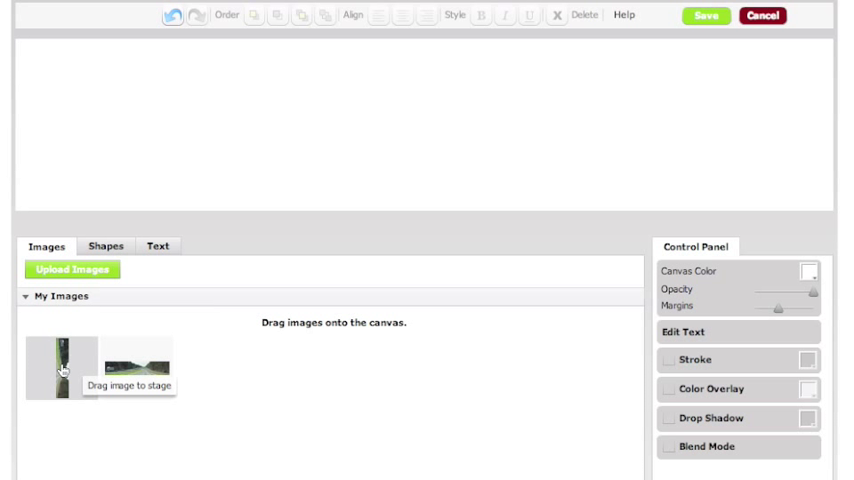
left_click_drag(60, 368, 168, 190)
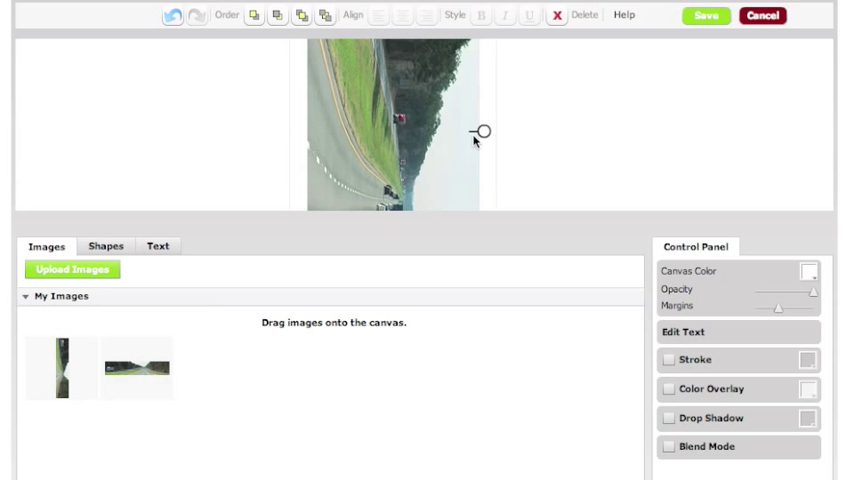
left_click_drag(483, 131, 483, 101)
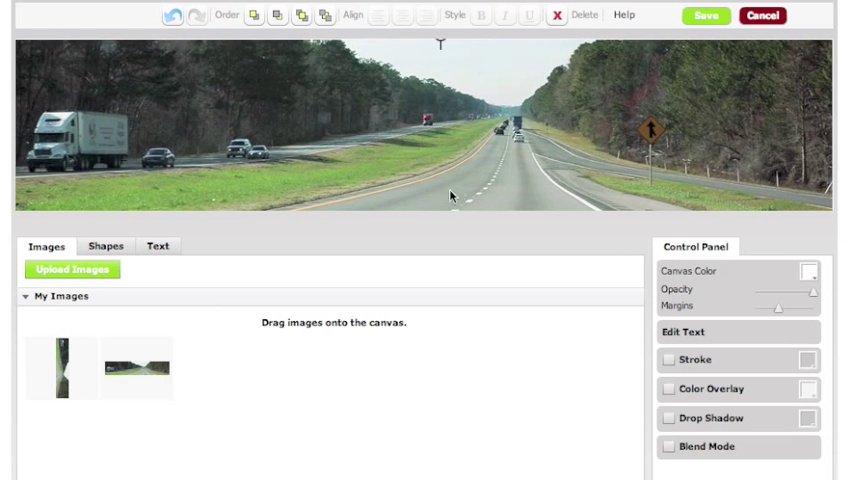
mouse_move(624, 36)
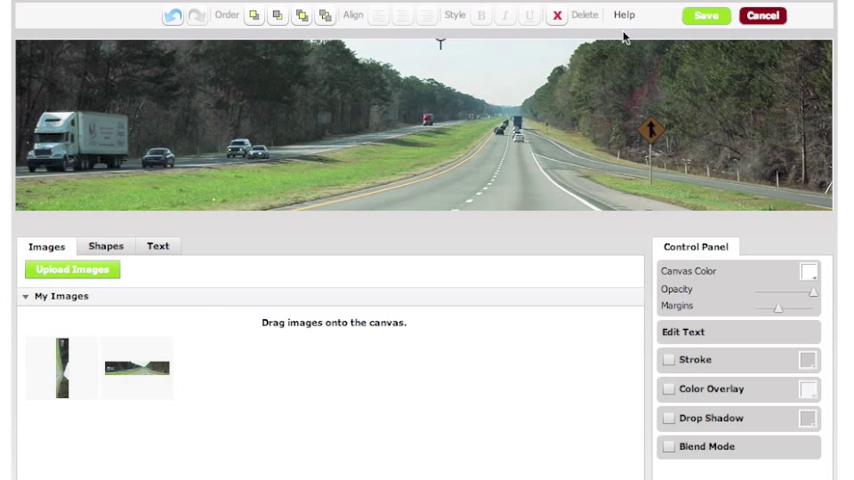
- Make the banner canvas black, then browse the Shapes, Text and Images tabs
left_click(807, 271)
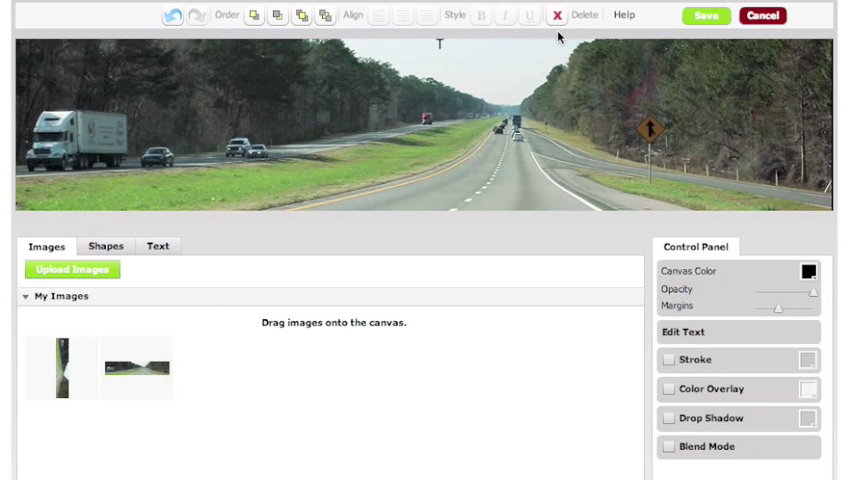
left_click(104, 246)
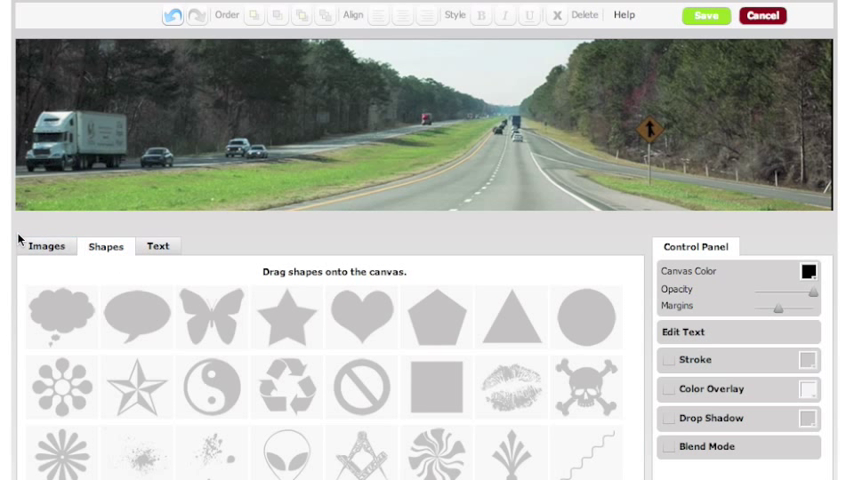
left_click(158, 246)
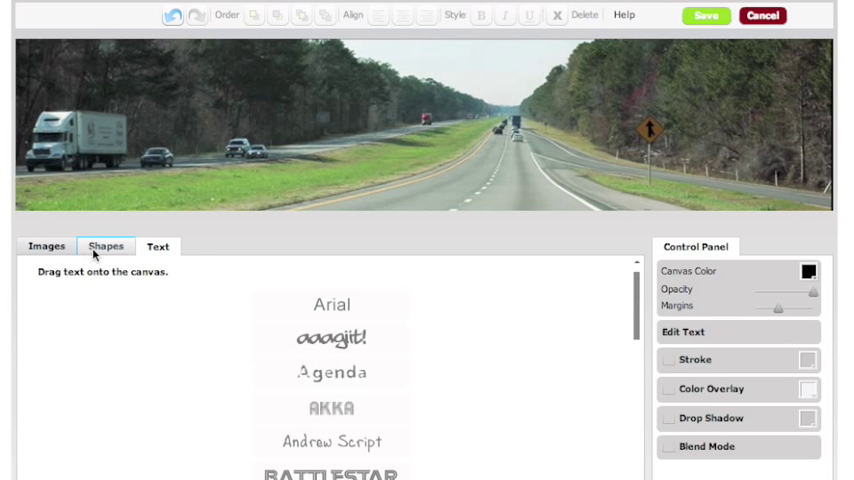
left_click(46, 246)
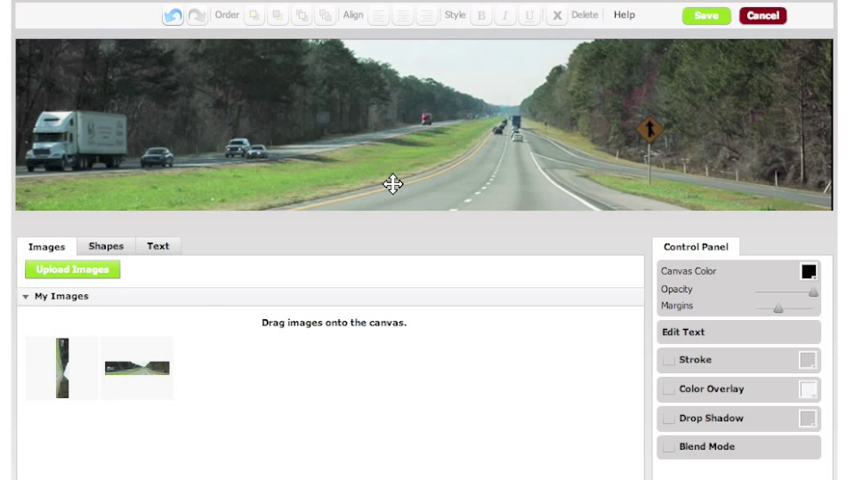
mouse_move(330, 260)
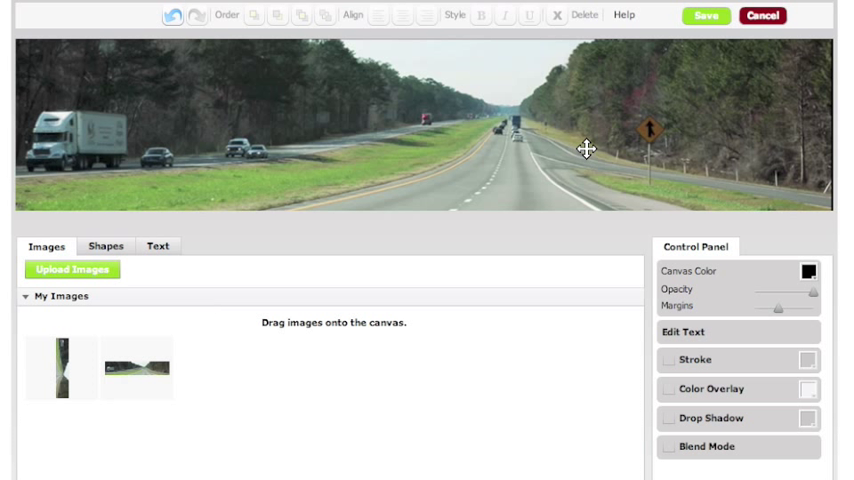
mouse_move(654, 67)
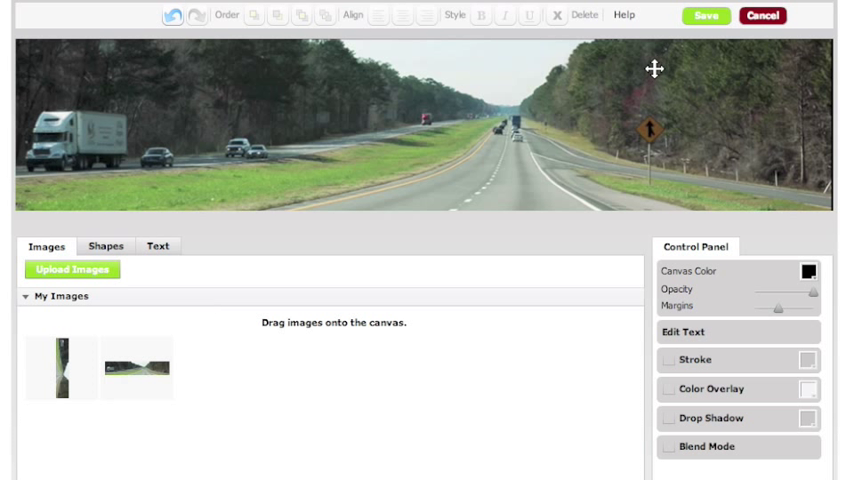